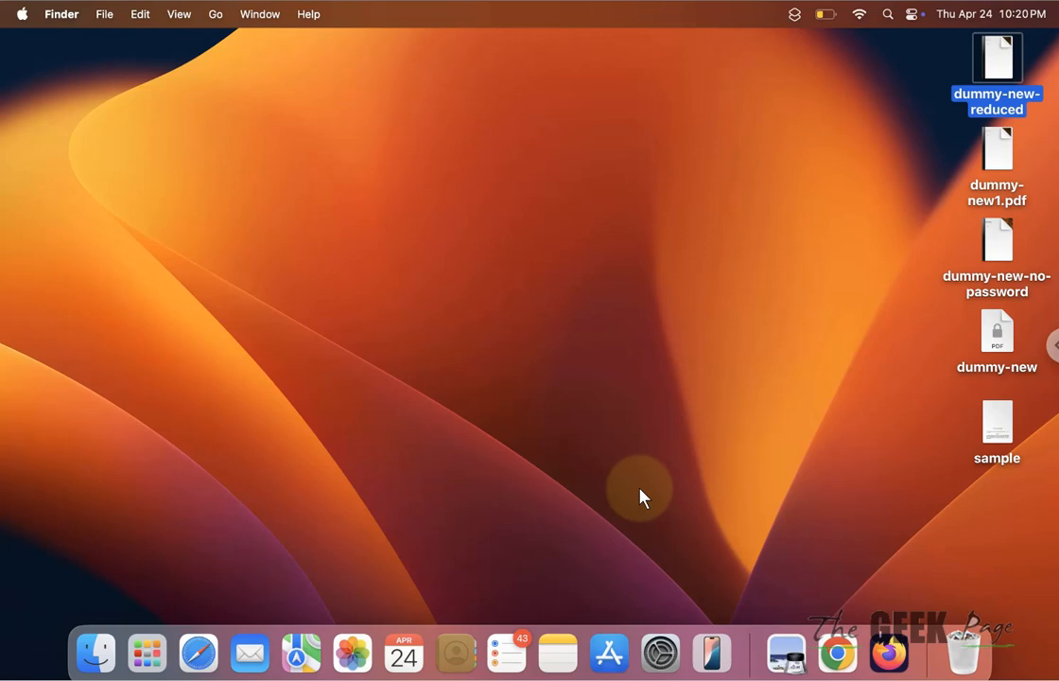
mouse_move(454, 438)
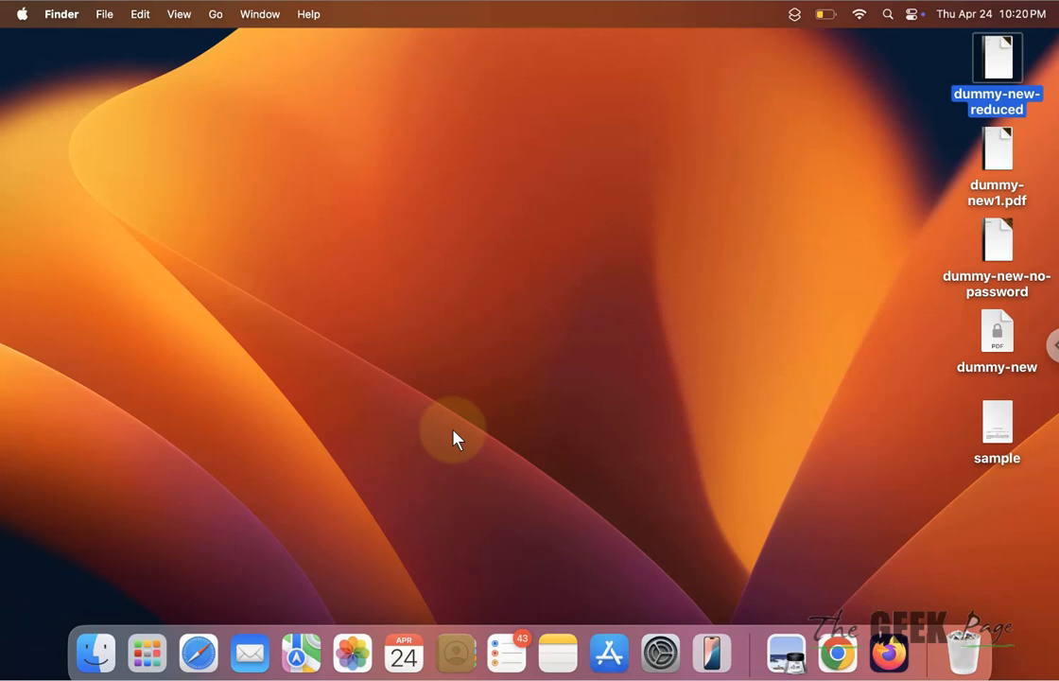
mouse_move(580, 326)
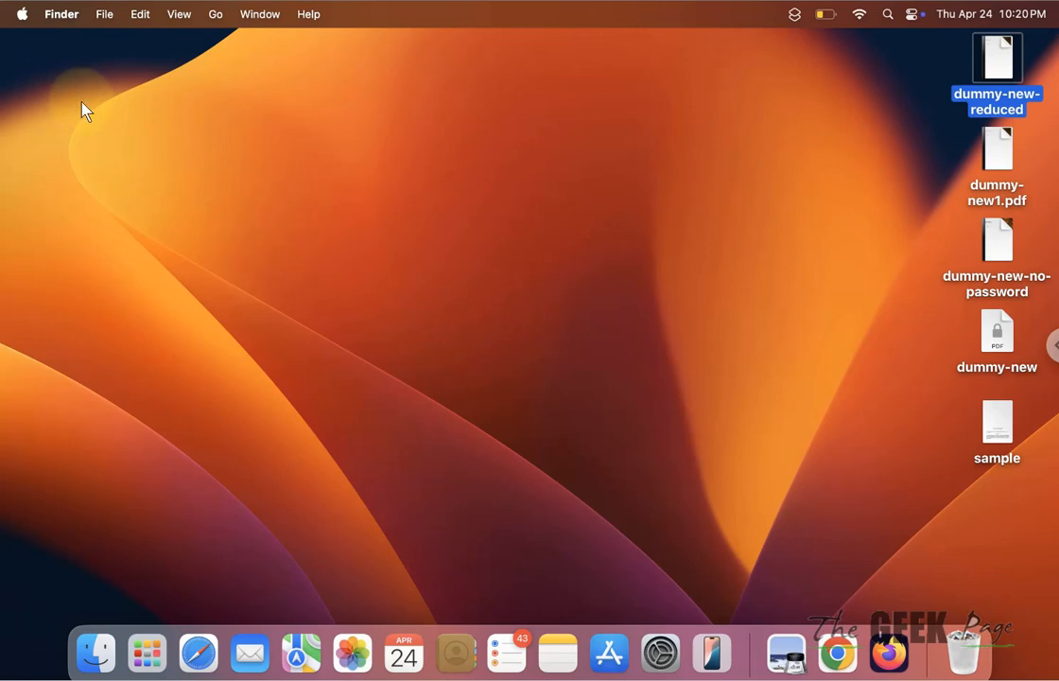
Step: Go to the Sharing page under General and scroll down to Internet Sharing
left_click(660, 652)
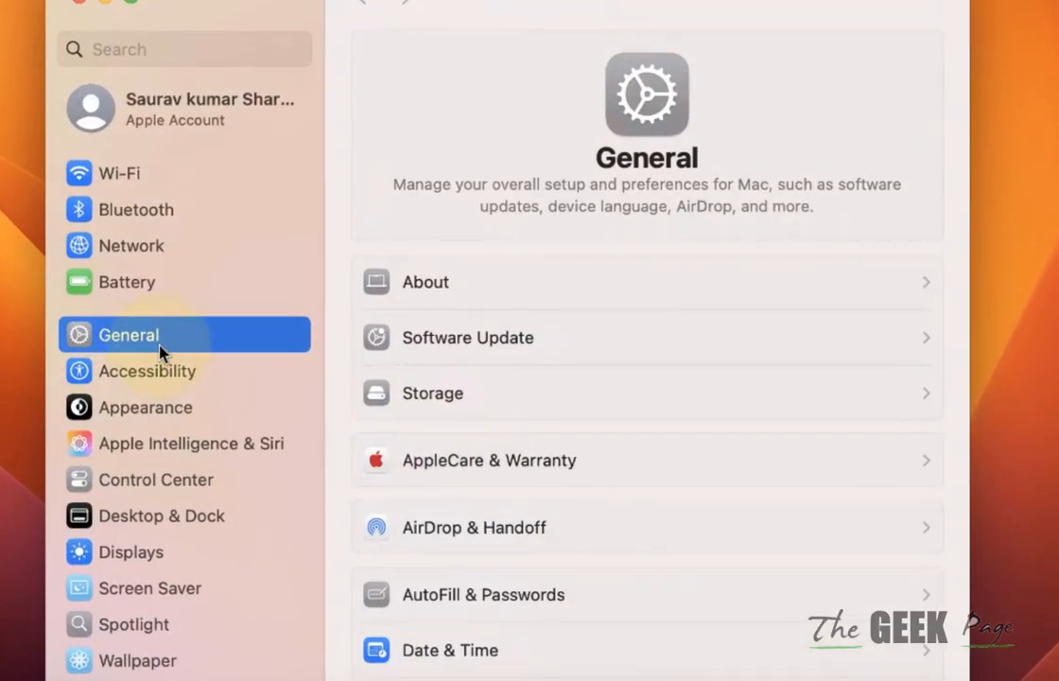
scroll("down", 3)
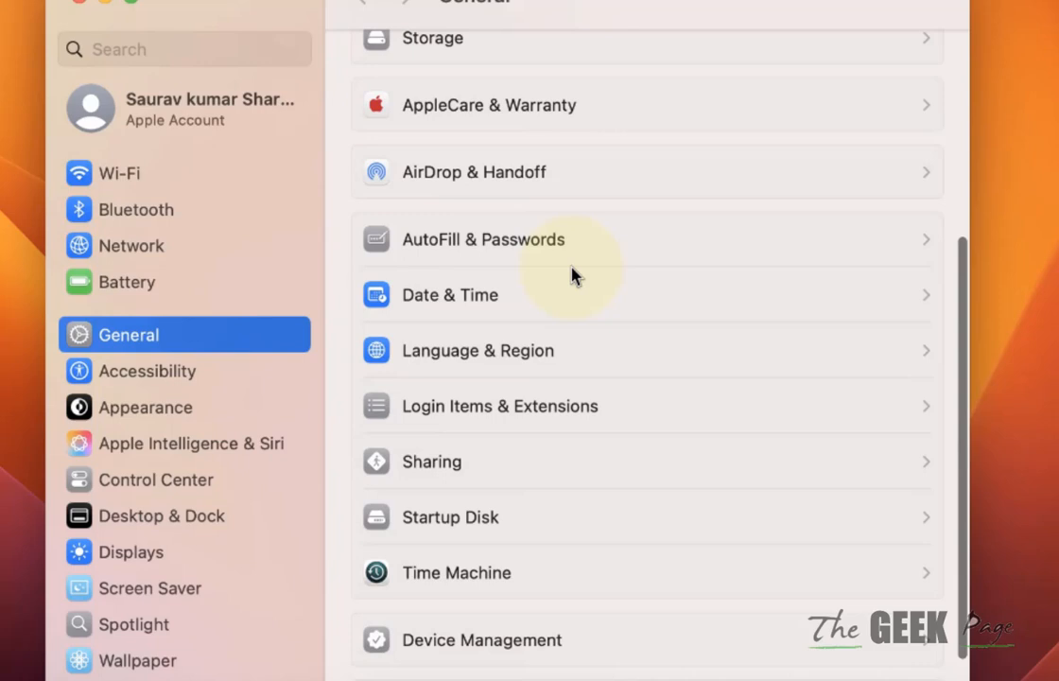
scroll("down", 3)
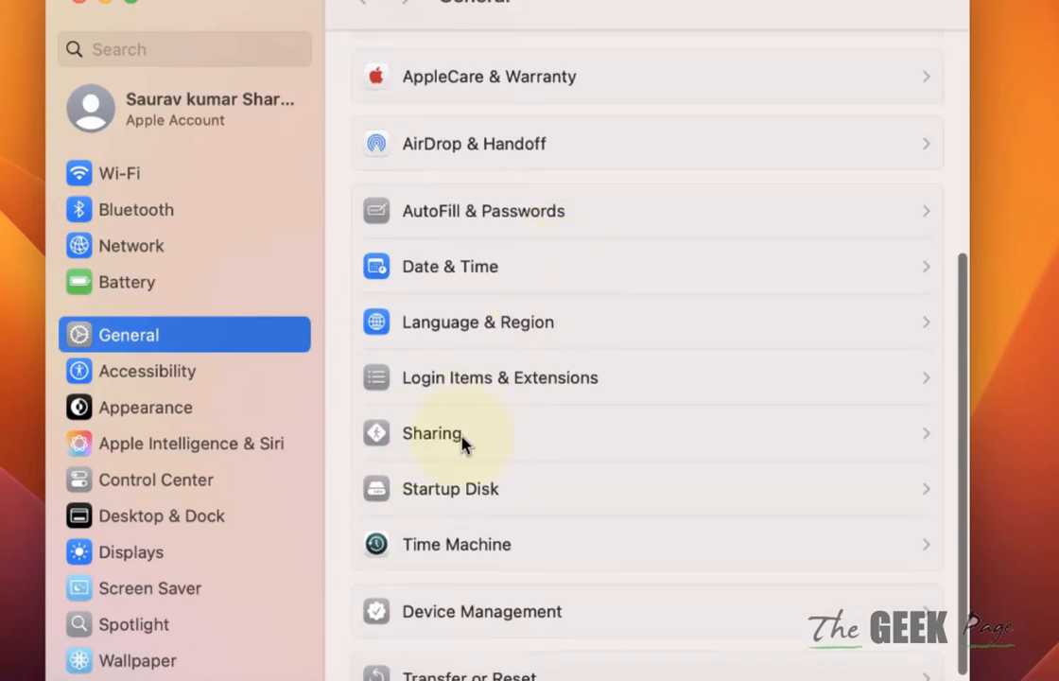
left_click(431, 431)
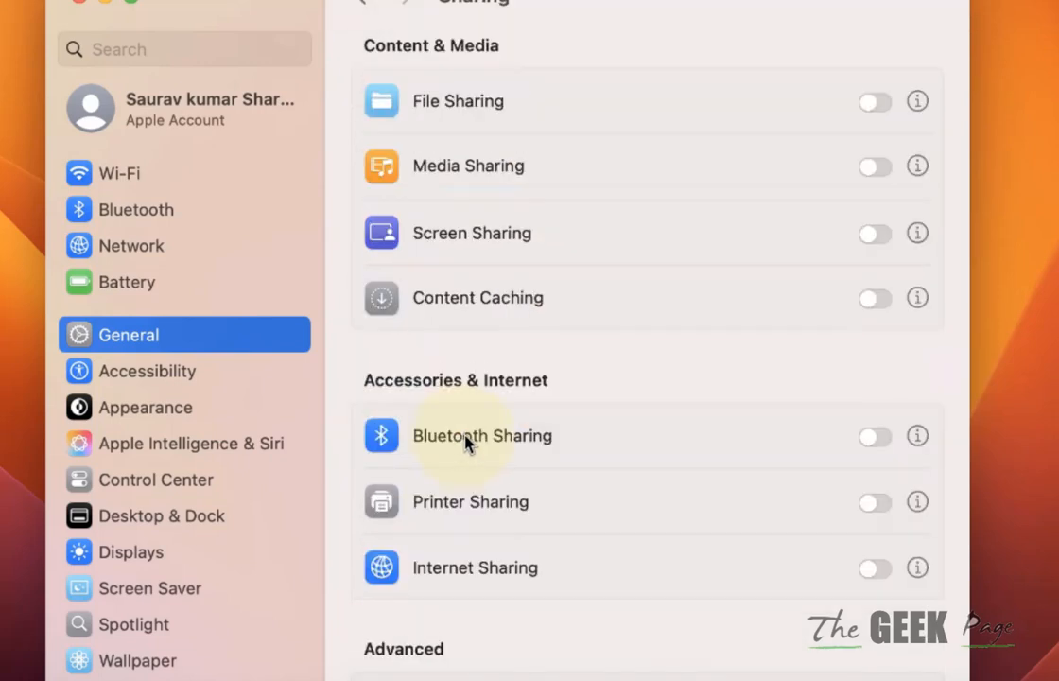
scroll("down", 3)
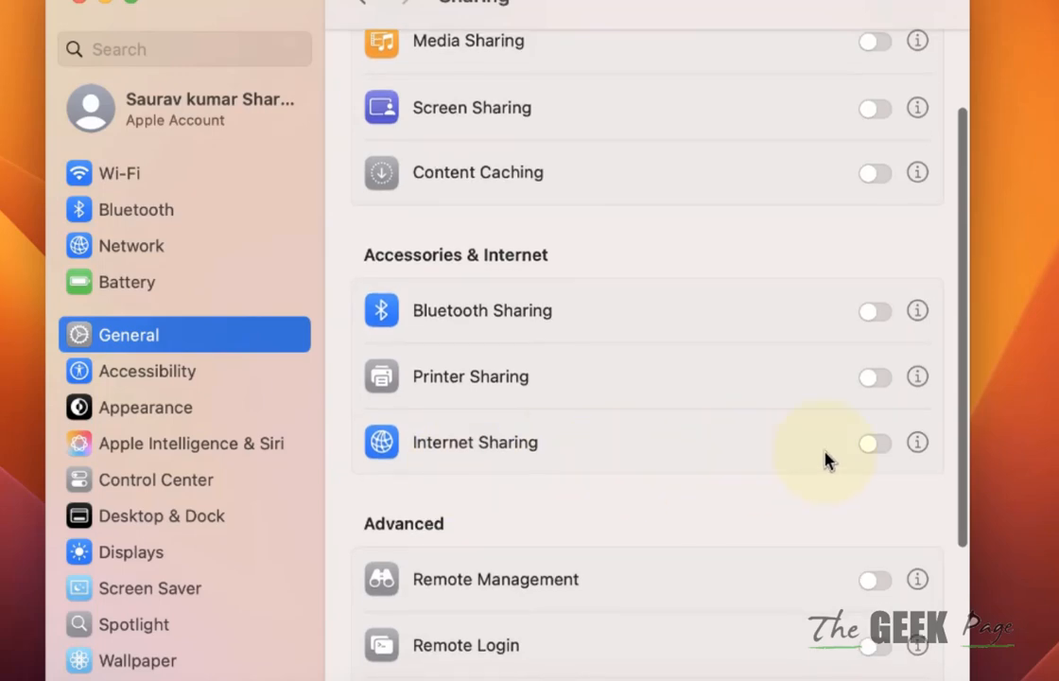
Step: Toggle Internet Sharing and choose Configure to reach its connection-sharing options
left_click(873, 443)
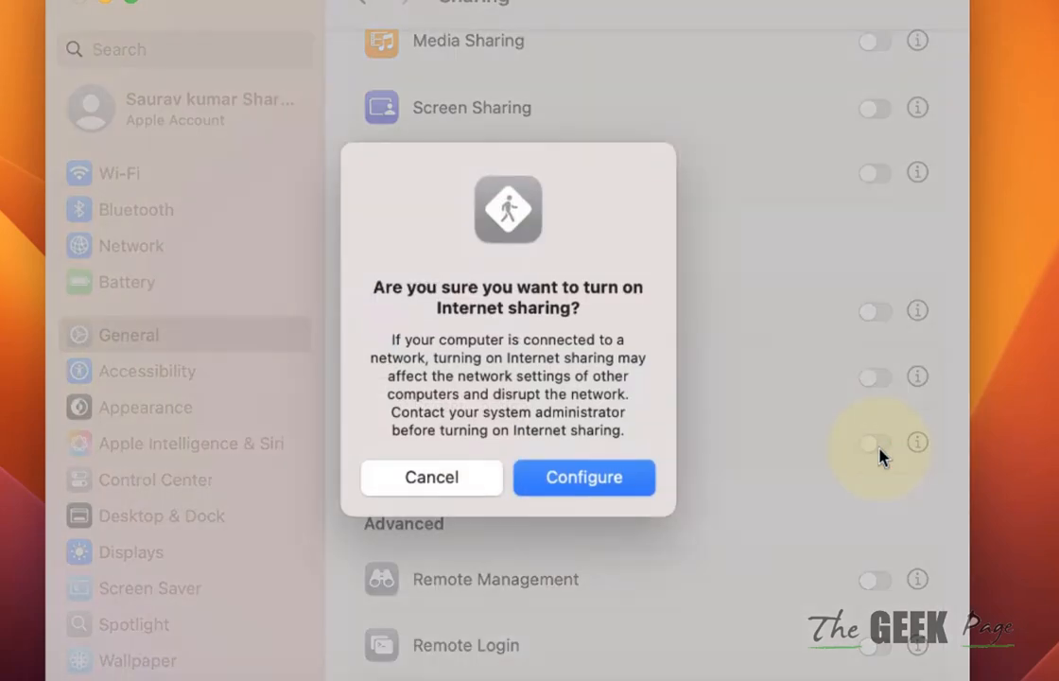
left_click(582, 477)
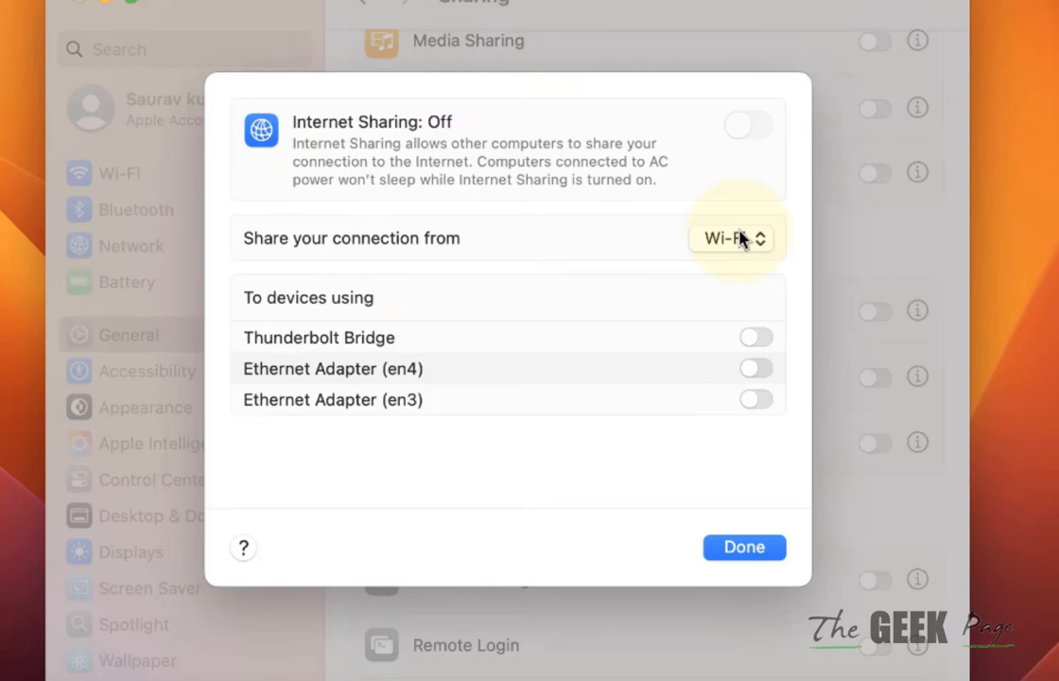
left_click(733, 238)
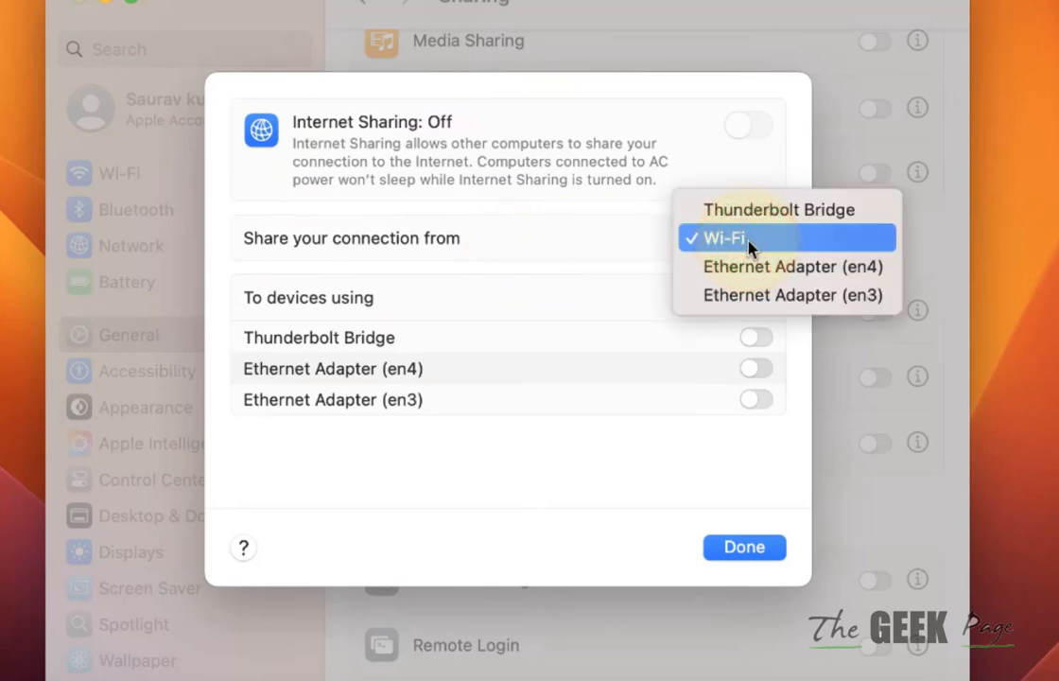
mouse_move(753, 274)
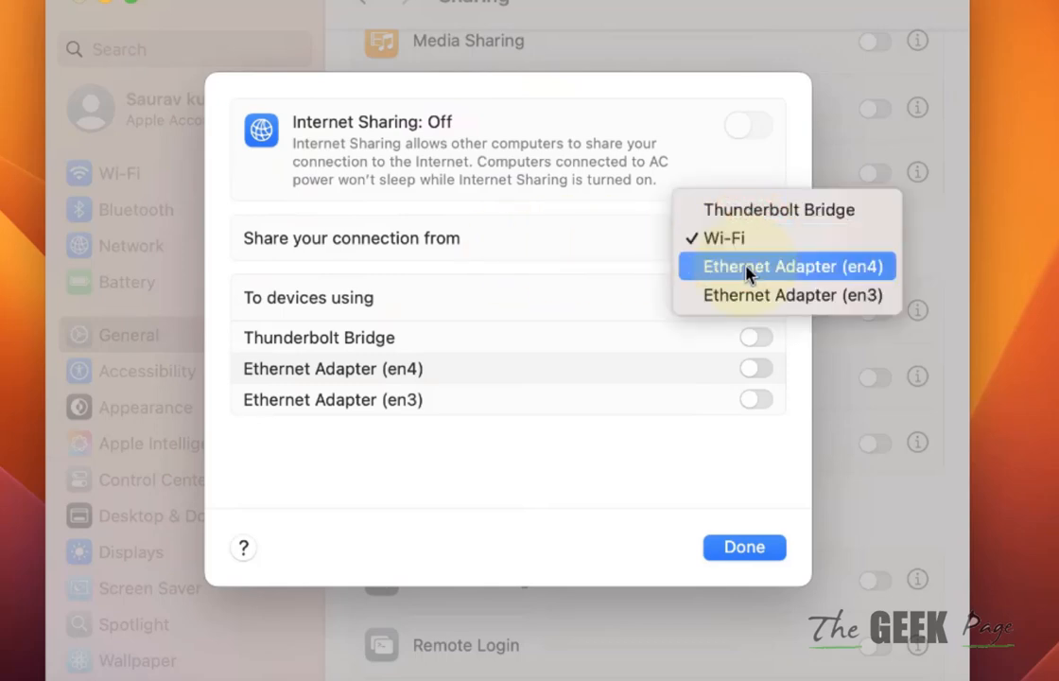
left_click(793, 265)
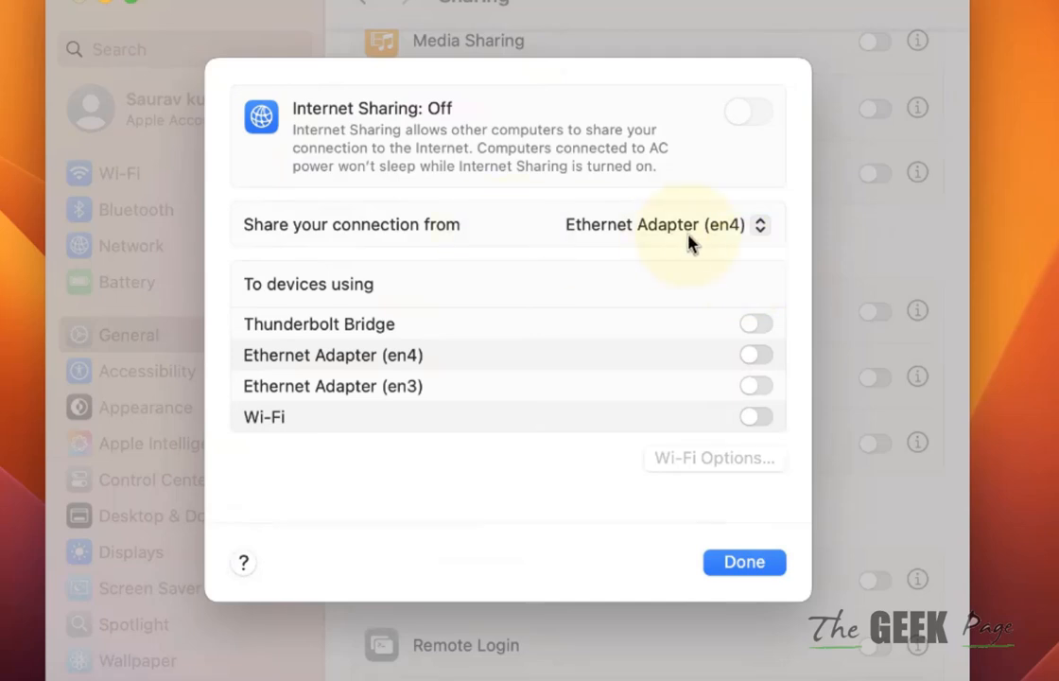
mouse_move(293, 450)
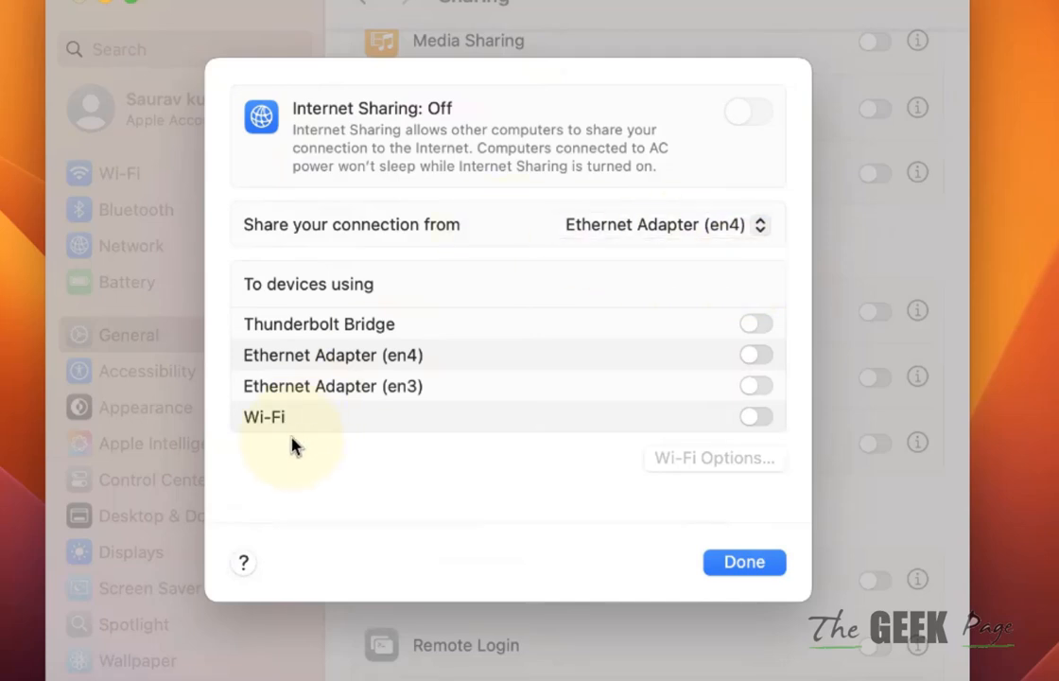
mouse_move(634, 378)
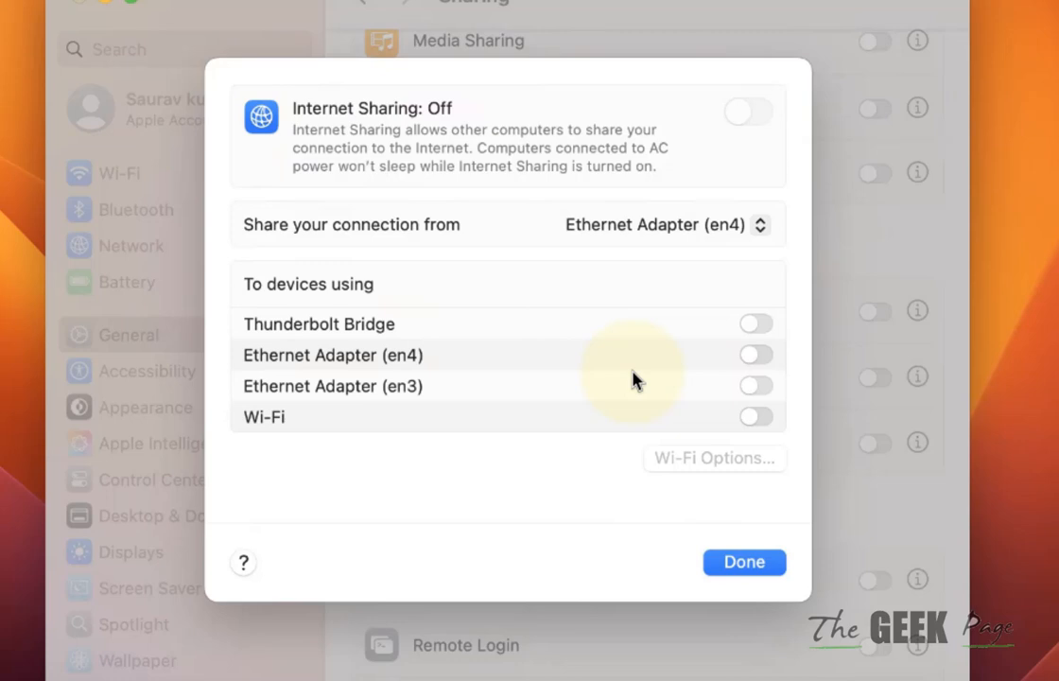
mouse_move(280, 299)
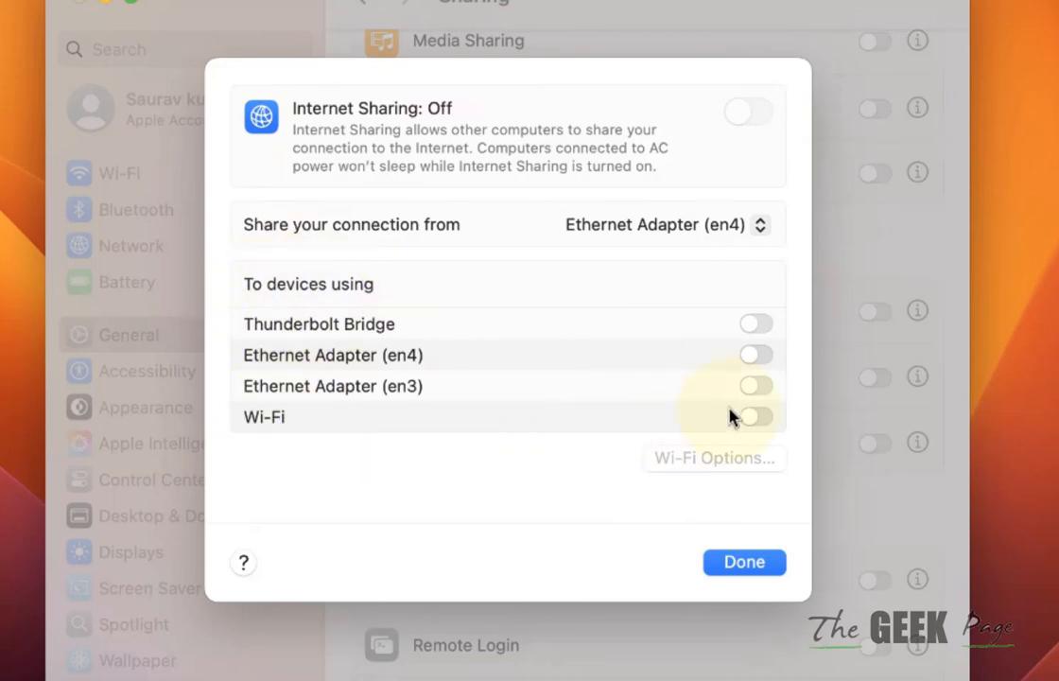
mouse_move(696, 454)
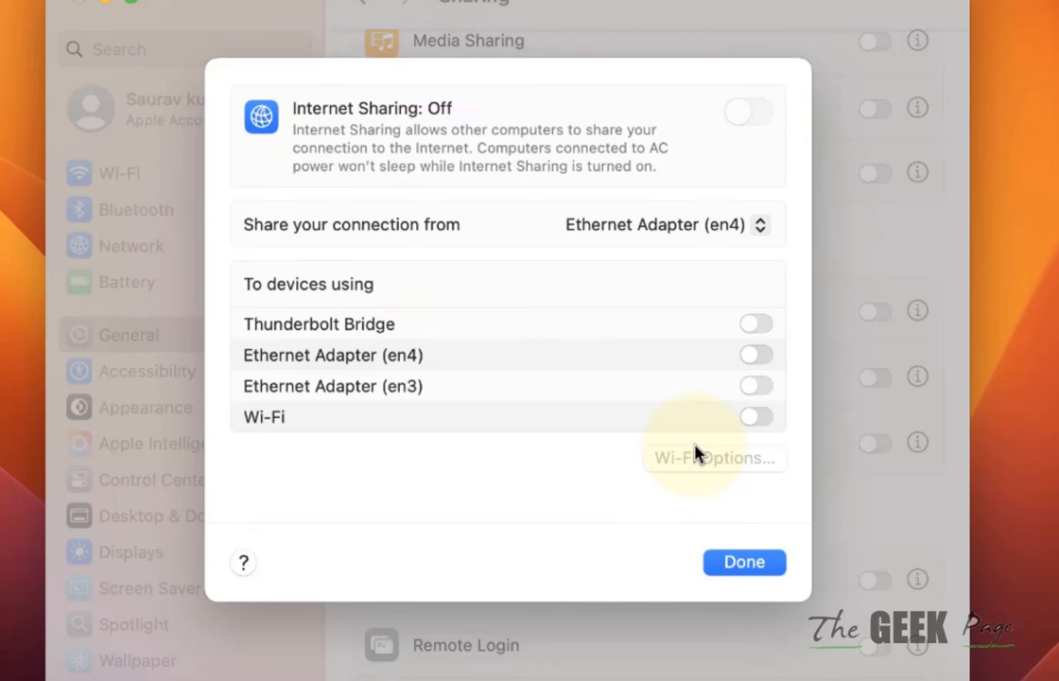
left_click(666, 224)
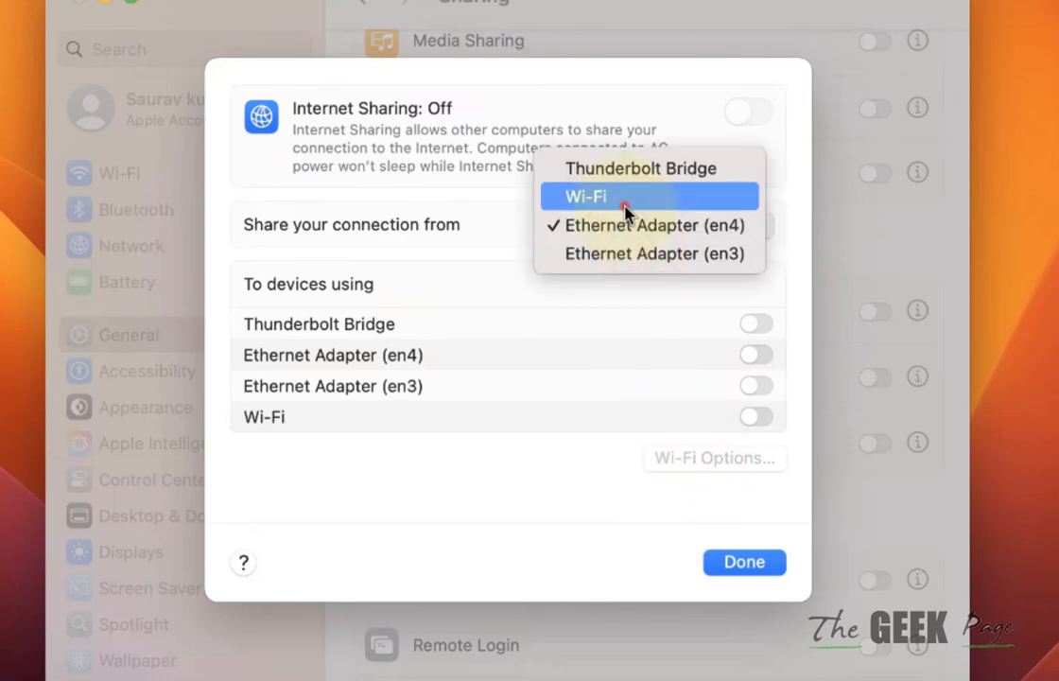
left_click(586, 195)
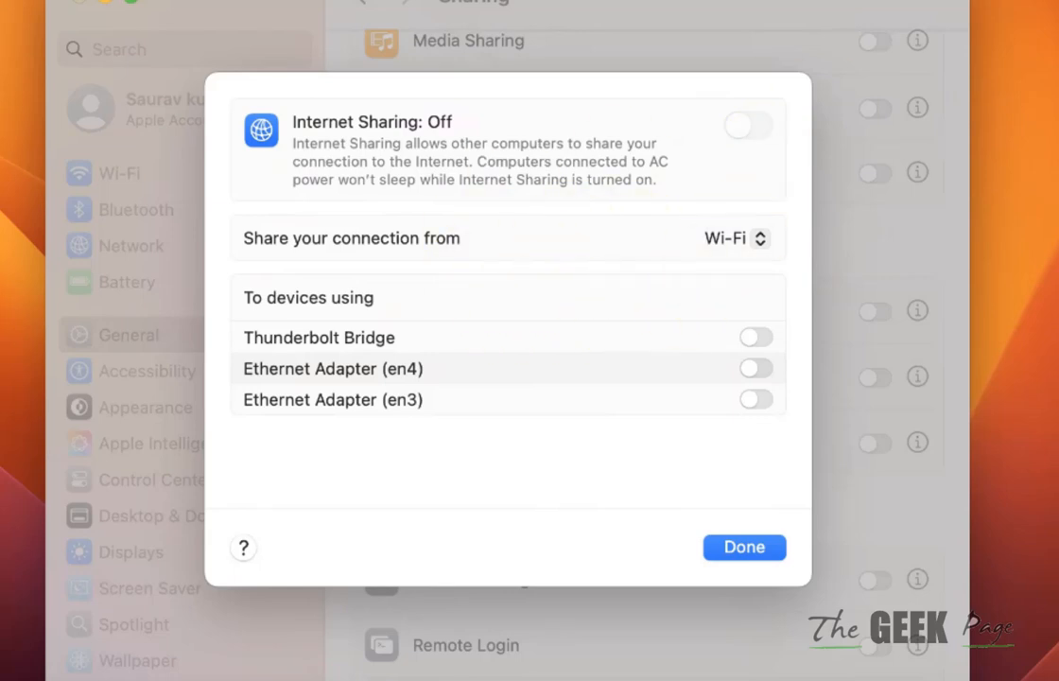
mouse_move(715, 257)
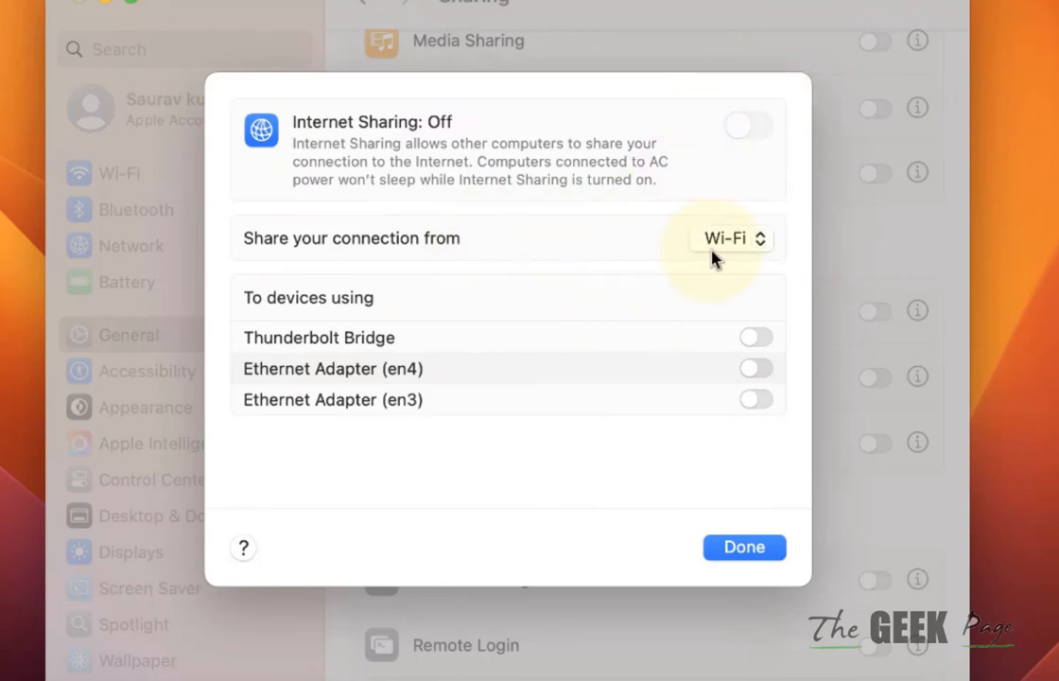
left_click(730, 238)
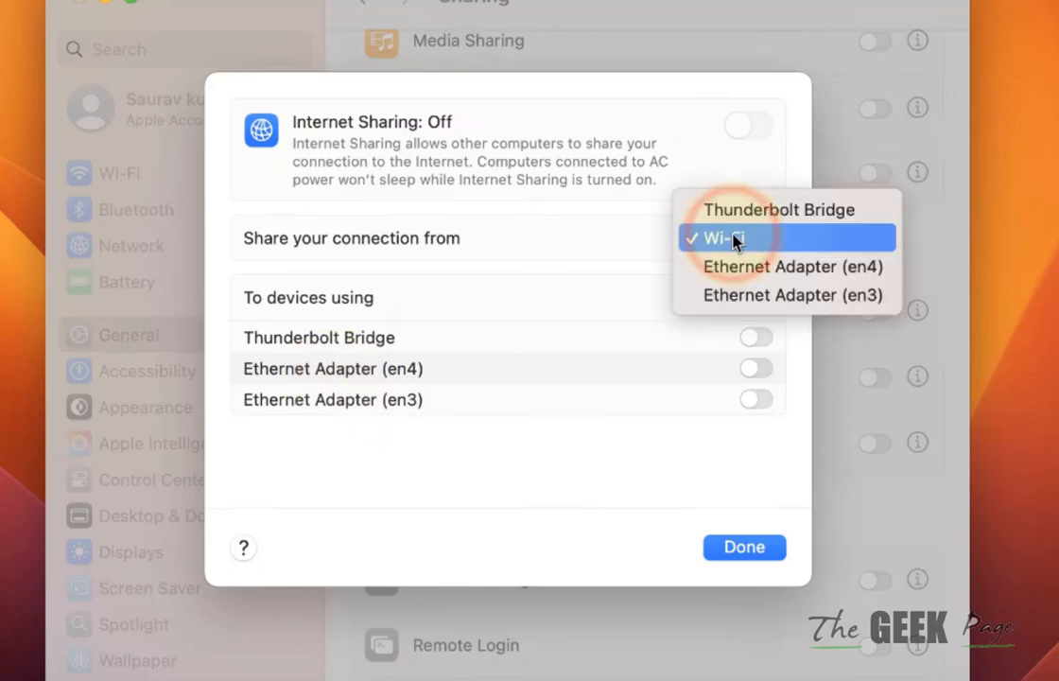
Step: Set 'Share your connection from' to Ethernet Adapter (en4)
left_click(791, 265)
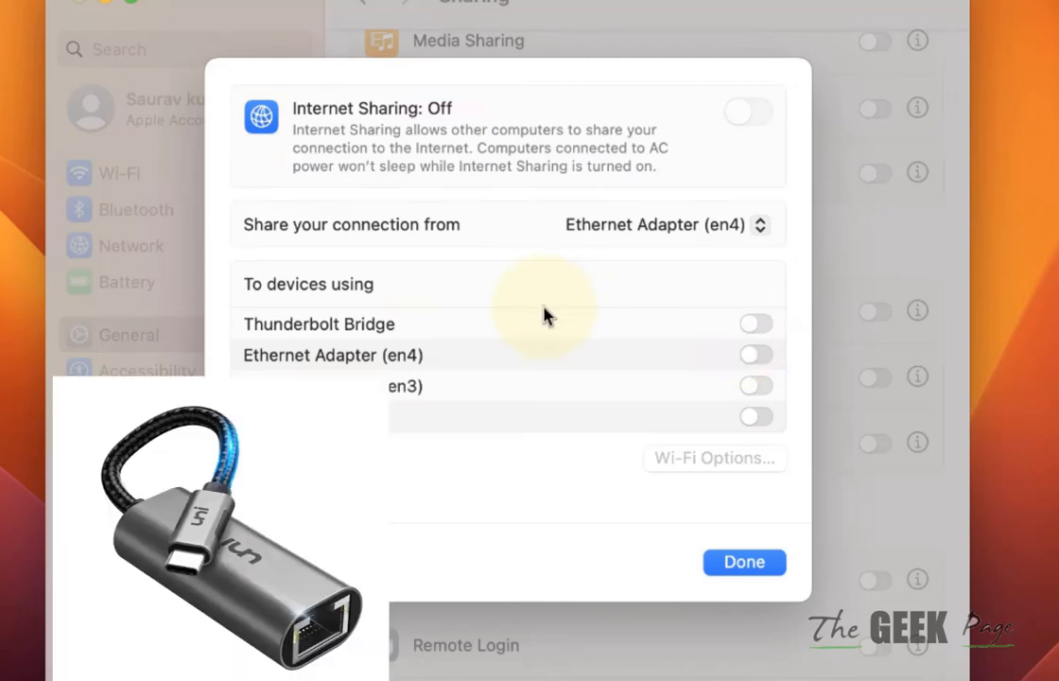
mouse_move(544, 313)
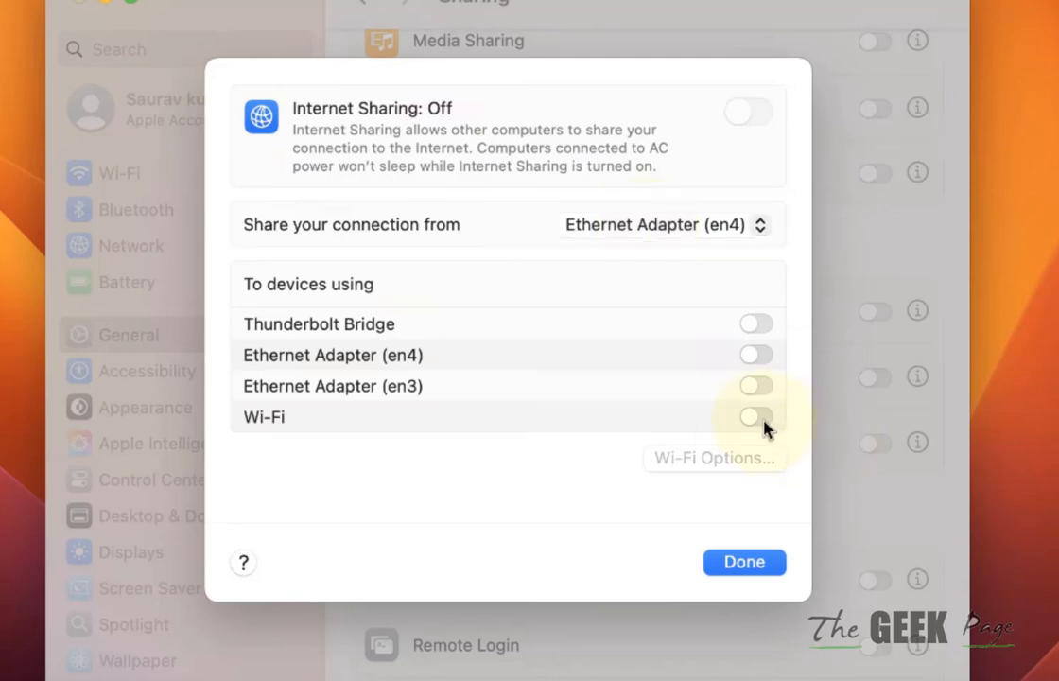
Step: Enable Wi-Fi as the target and fill in the hotspot with channel 11, WPA2/WPA3 Personal and a password
left_click(715, 457)
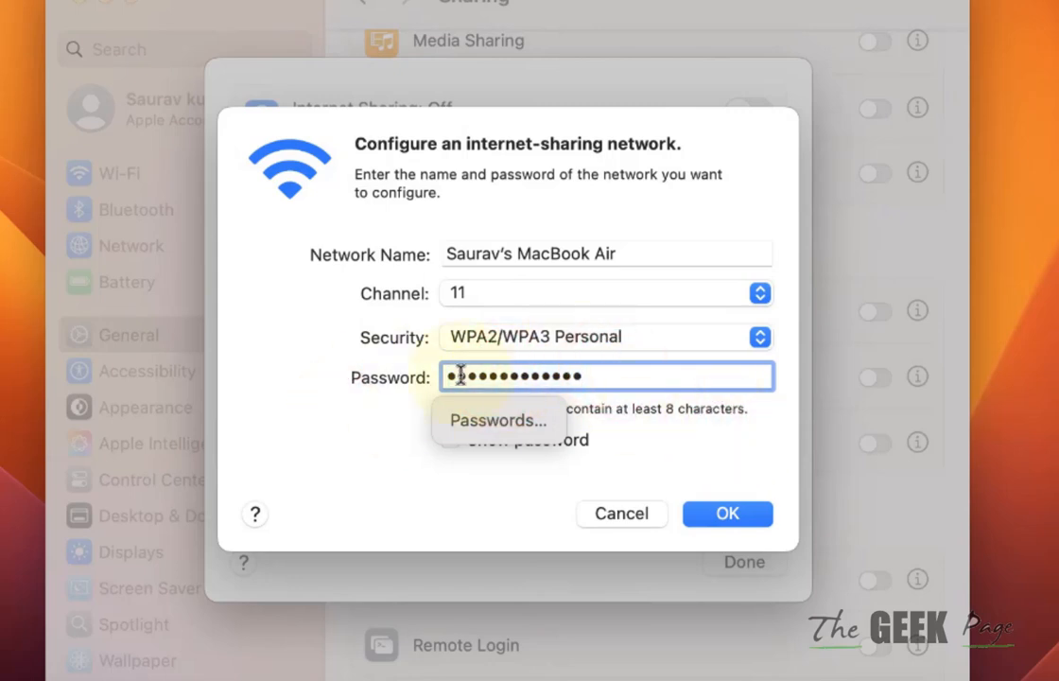
left_click(726, 512)
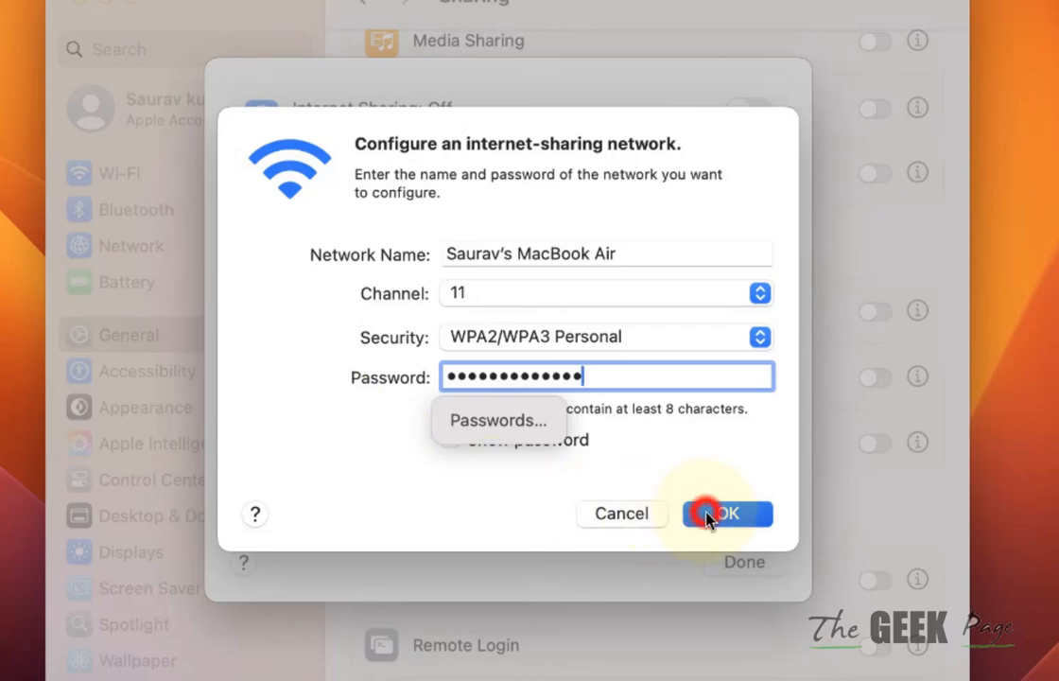
Step: Save the hotspot network settings with OK and close Internet Sharing options with Done
left_click(727, 512)
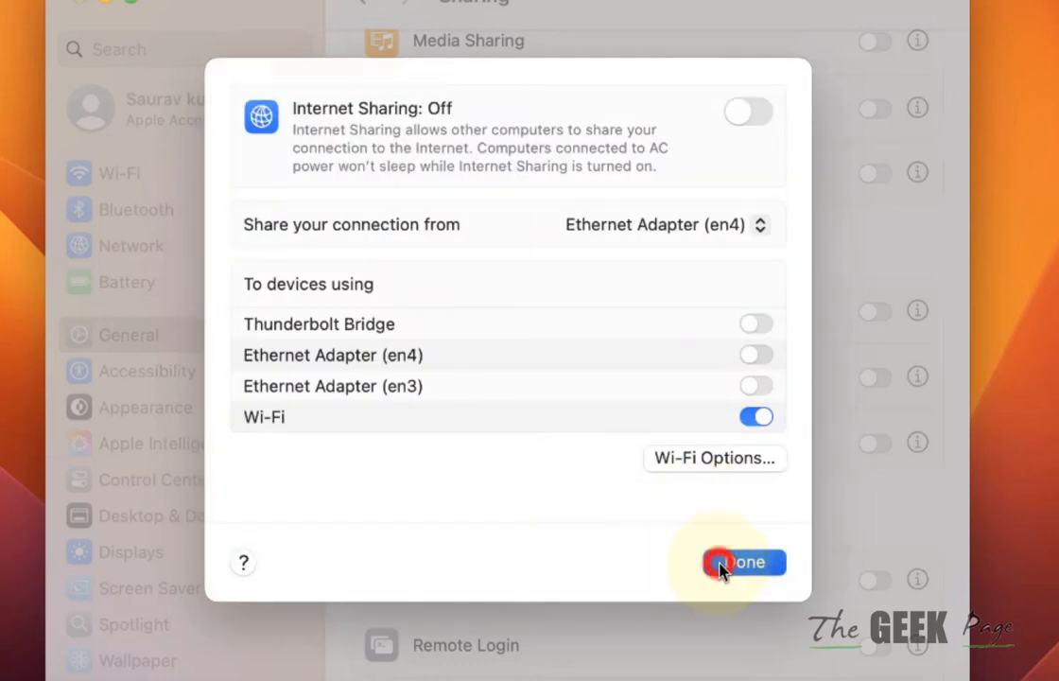
left_click(743, 562)
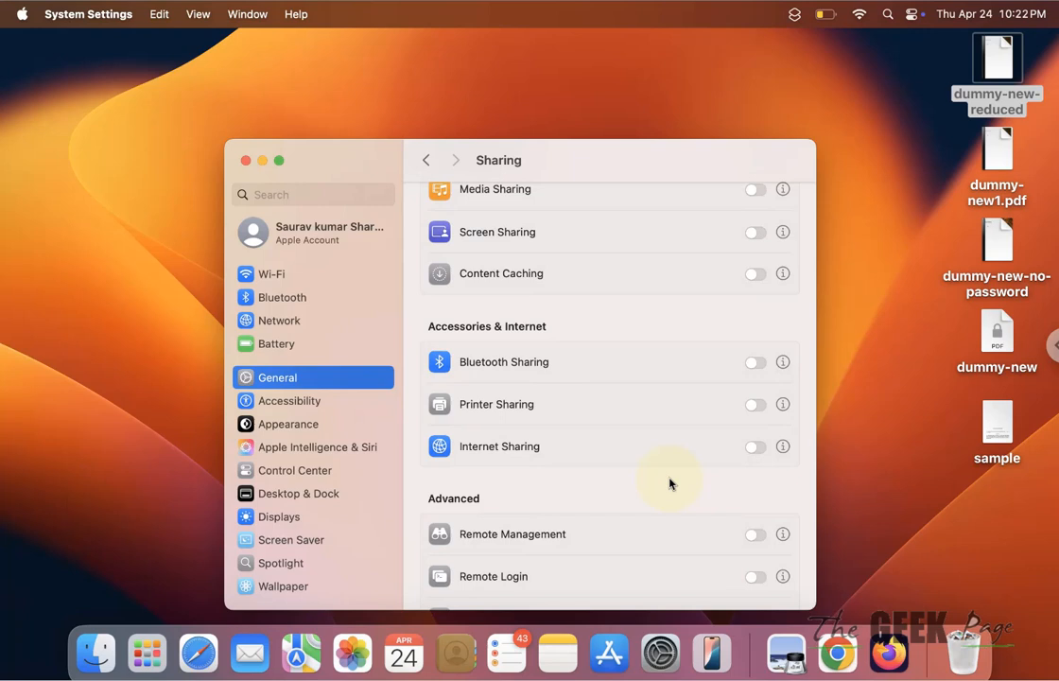
mouse_move(660, 653)
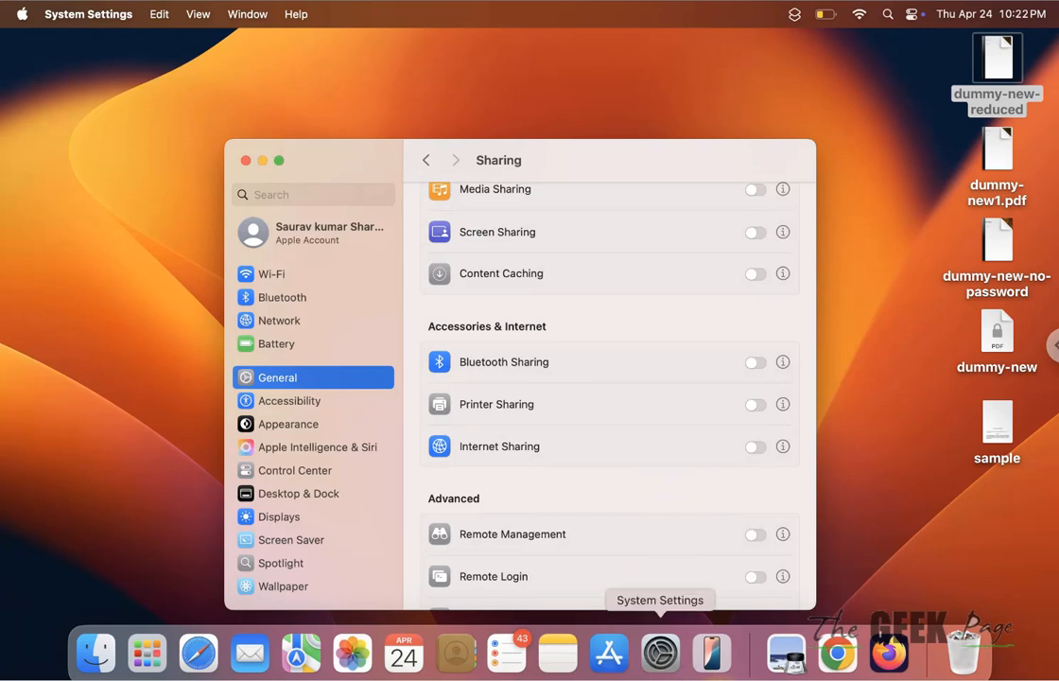